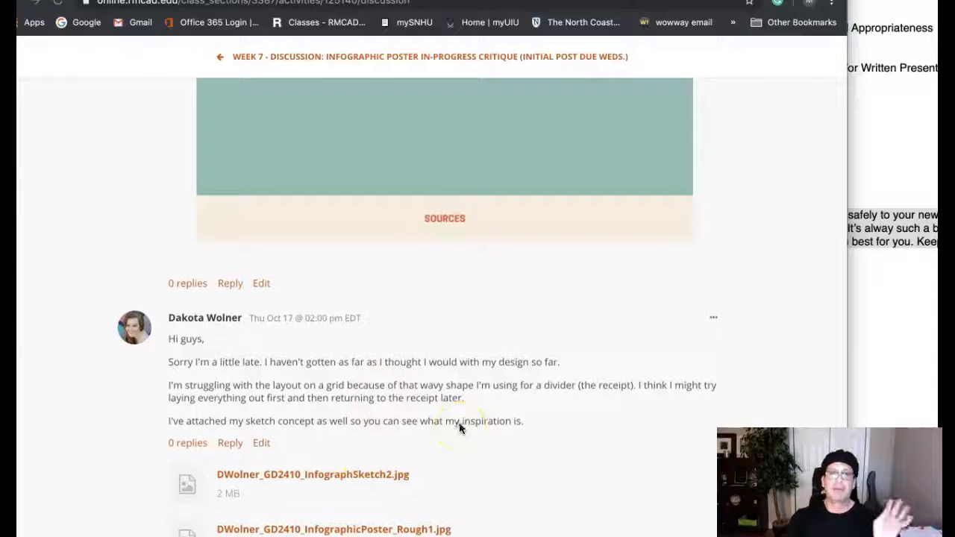
scroll(down, 3)
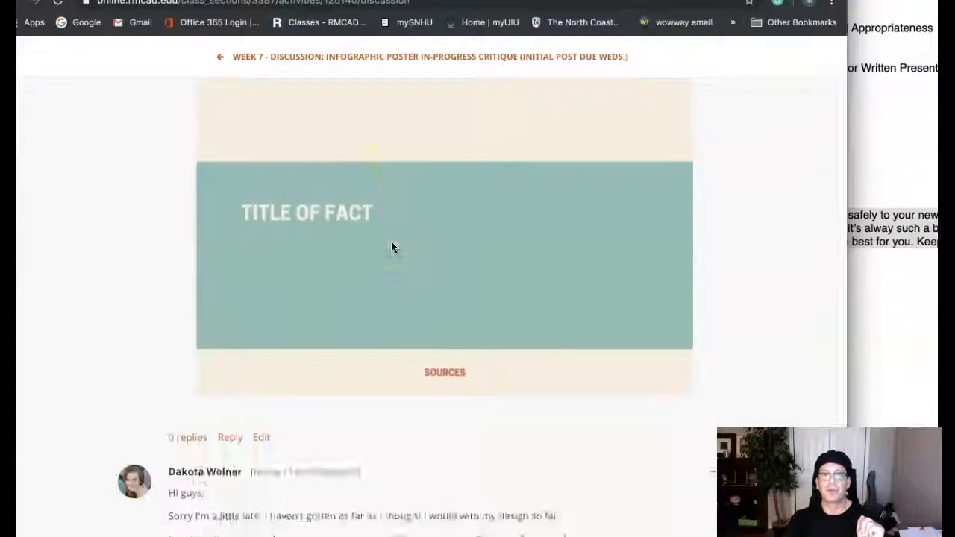
scroll(down, 3)
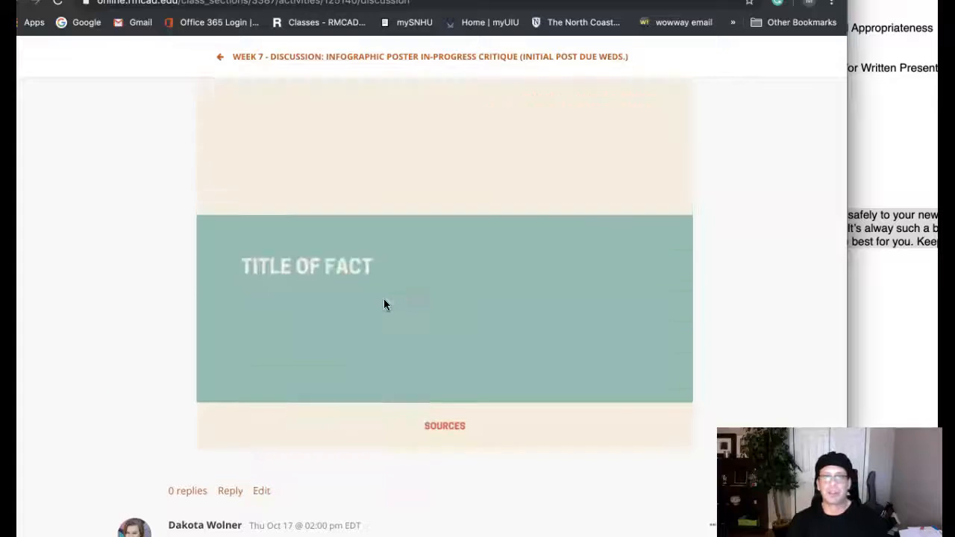
scroll(down, 3)
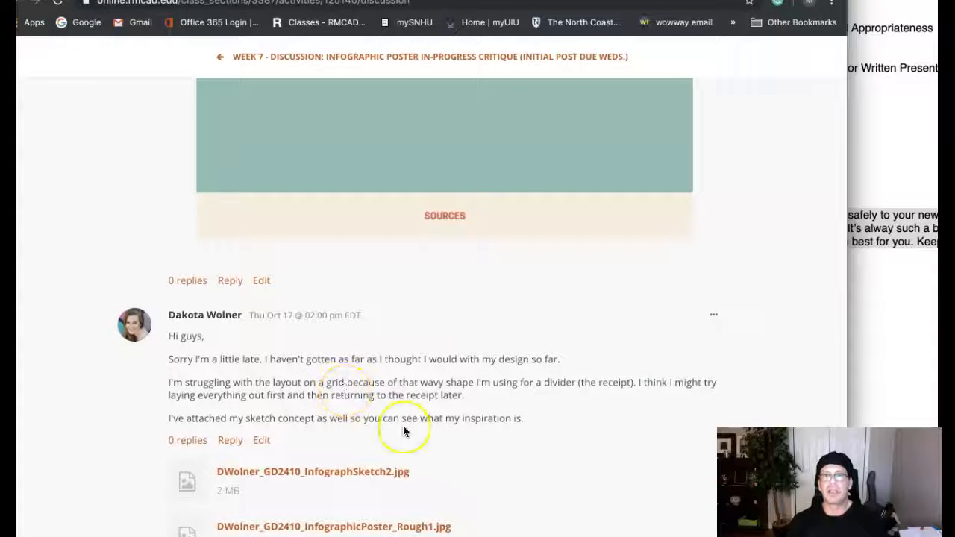
mouse_move(398, 466)
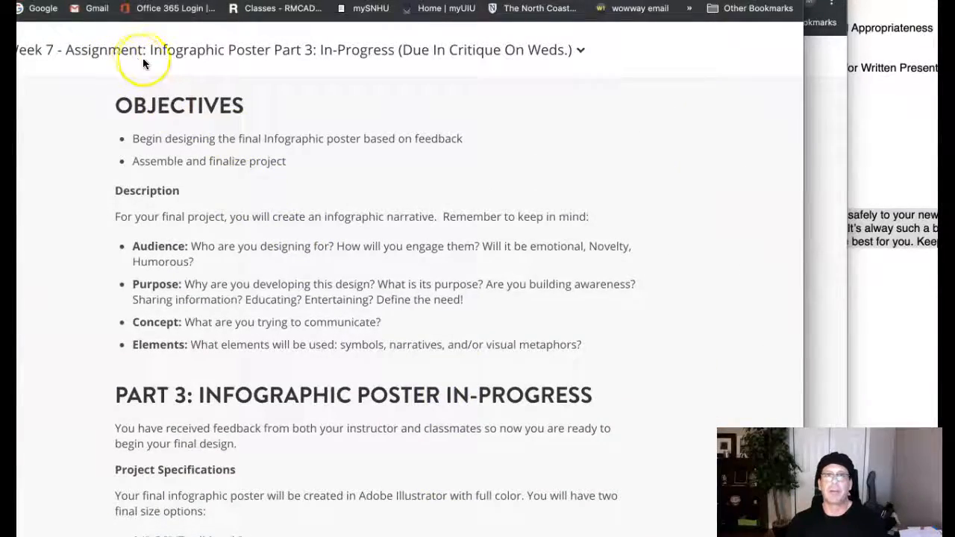
mouse_move(442, 173)
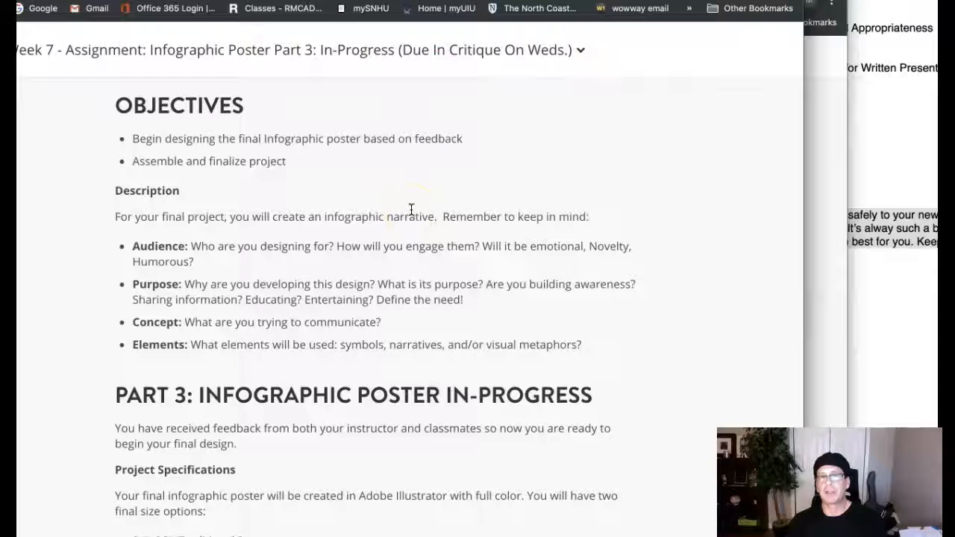
scroll(down, 3)
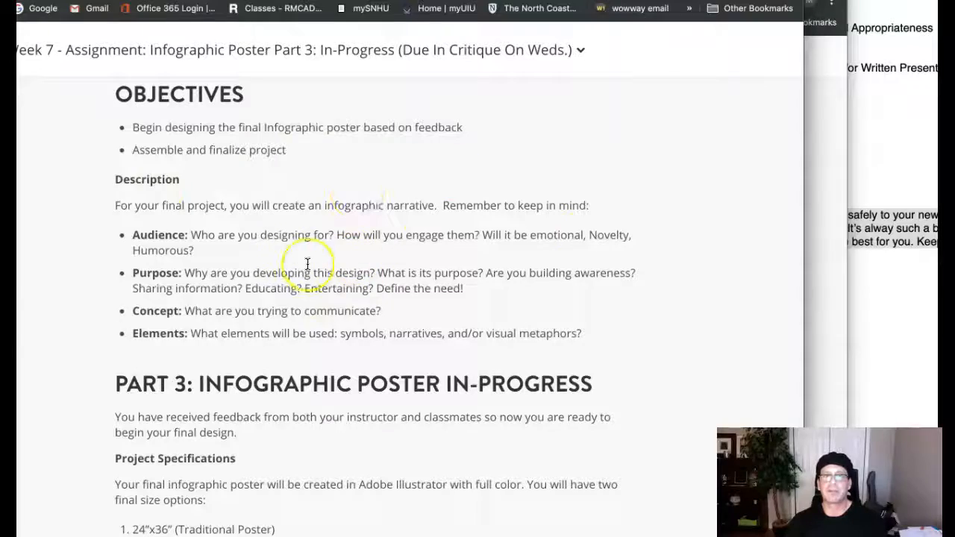
scroll(down, 3)
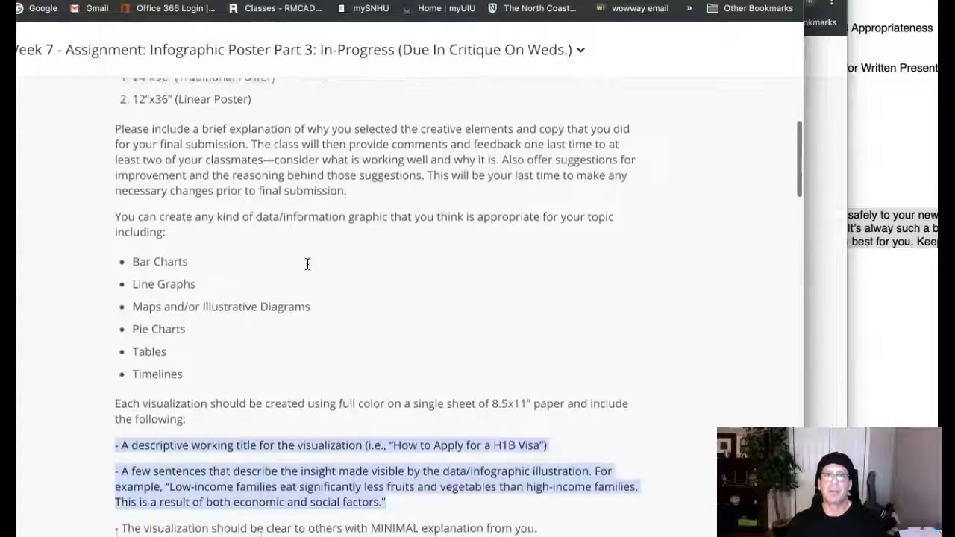
scroll(down, 3)
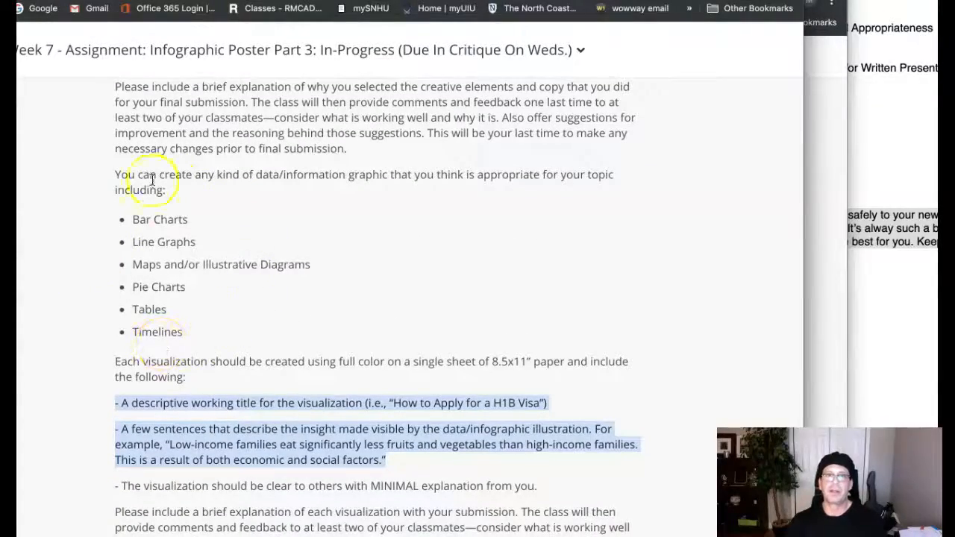
mouse_move(256, 260)
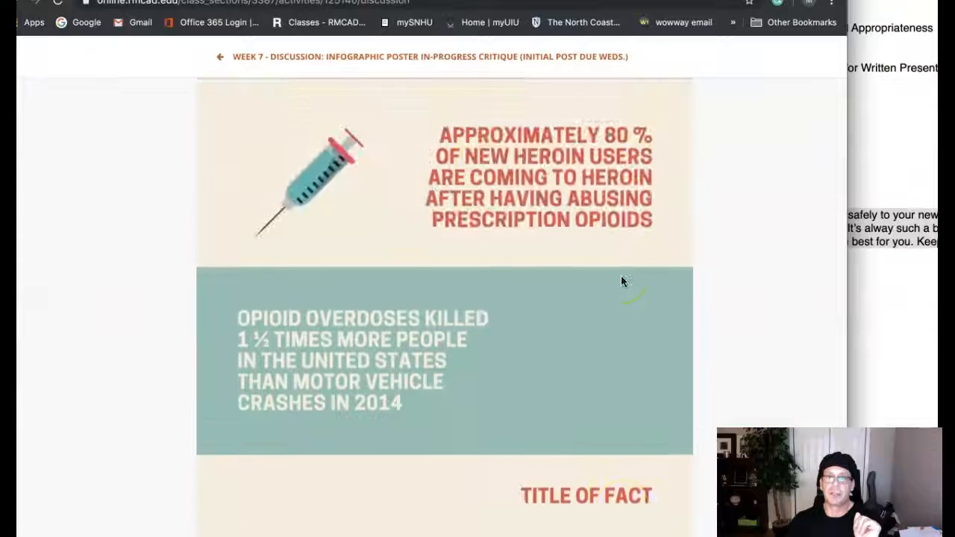
scroll(down, 3)
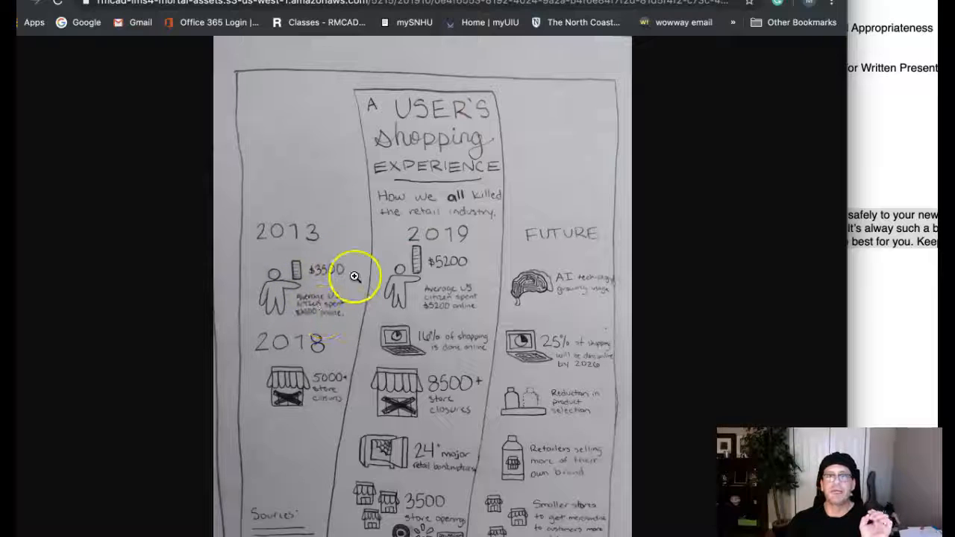
mouse_move(578, 380)
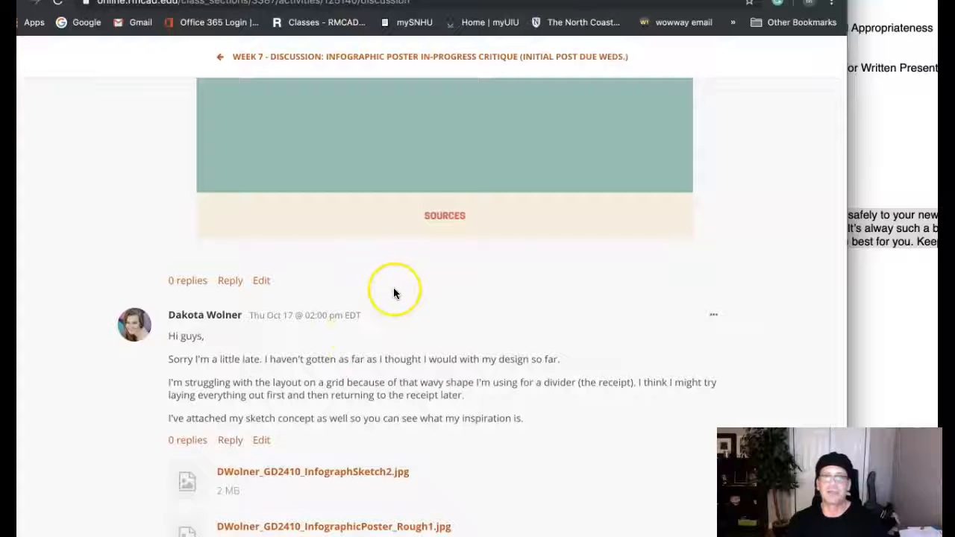
mouse_move(551, 464)
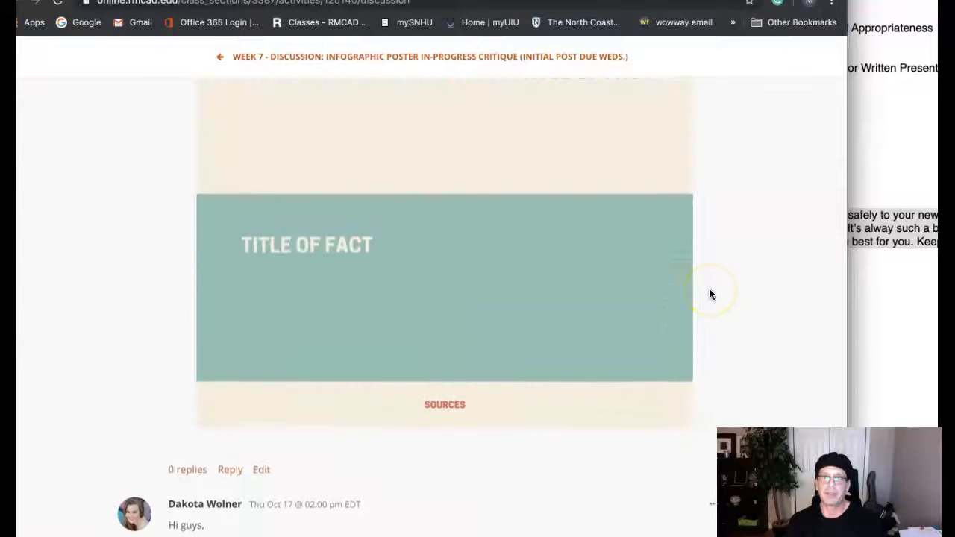
scroll(down, 3)
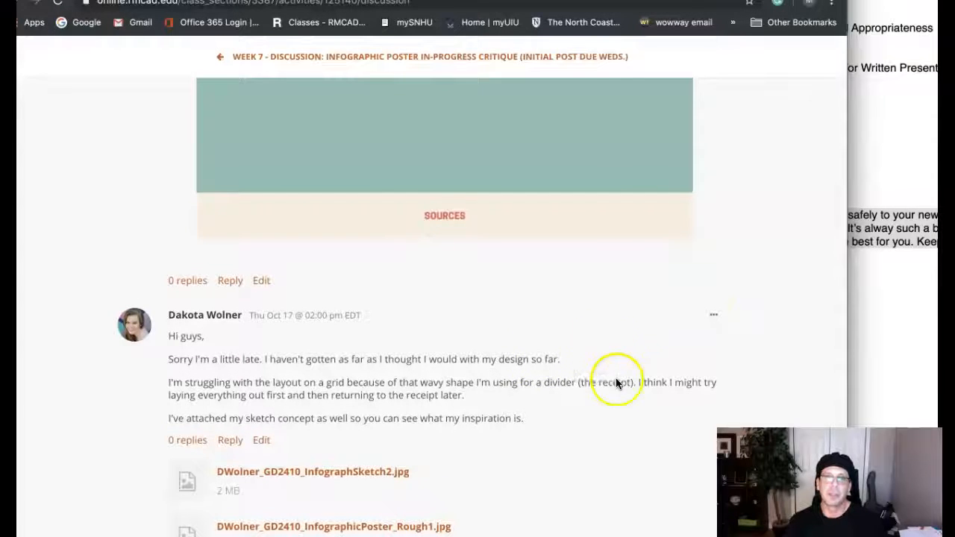